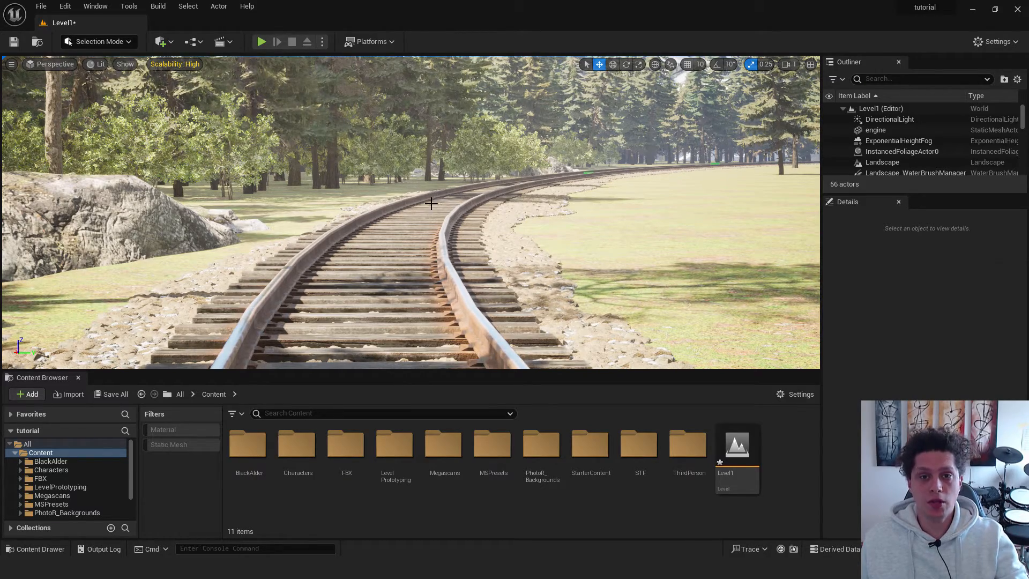
- Place a Cine Camera Actor named ShakeCamera and snap it to the current viewport view
{"action": "type", "text": "camer"}
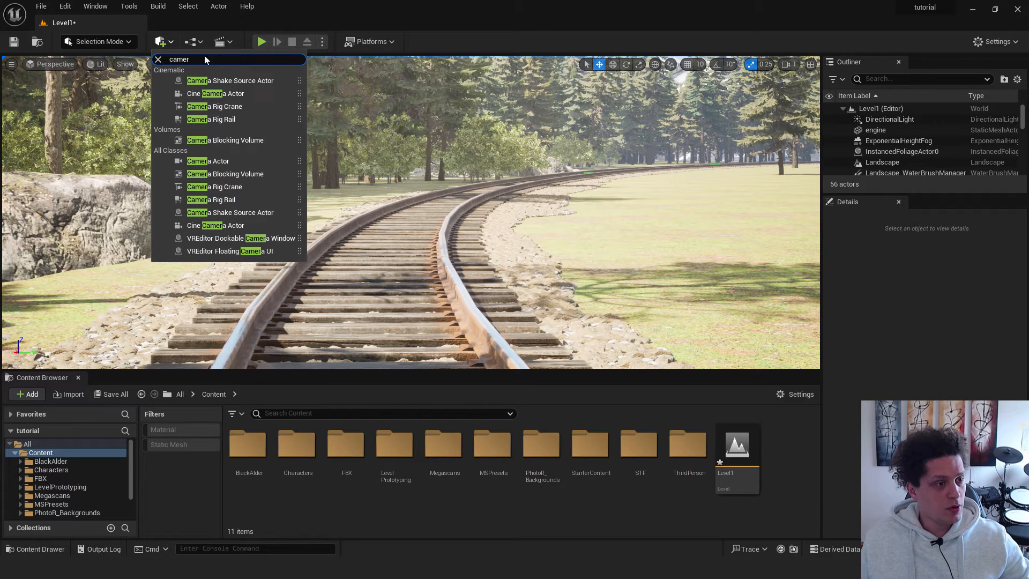
{"action": "mouse_move", "coordinate": [215, 93]}
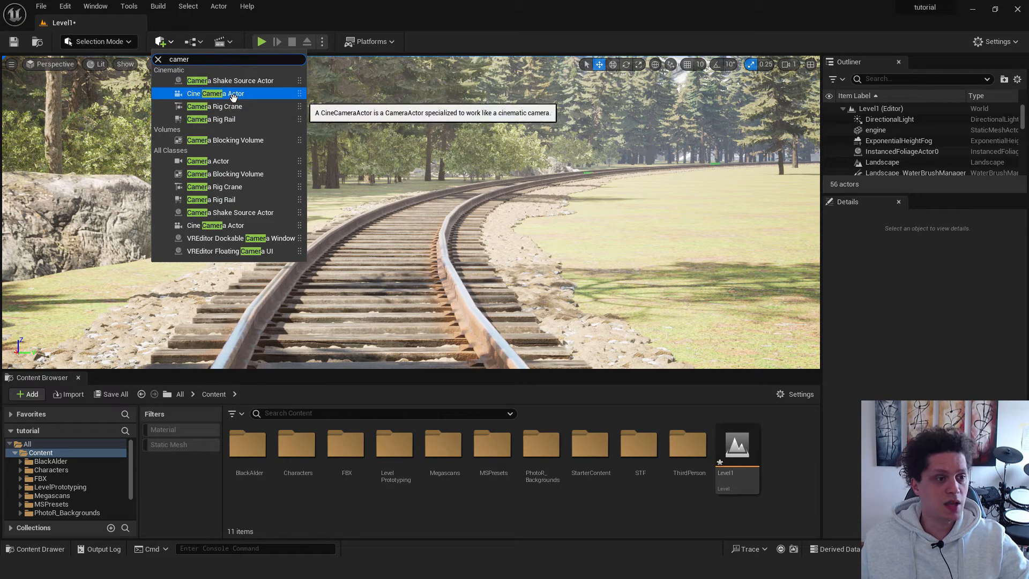
{"action": "left_click", "coordinate": [214, 93]}
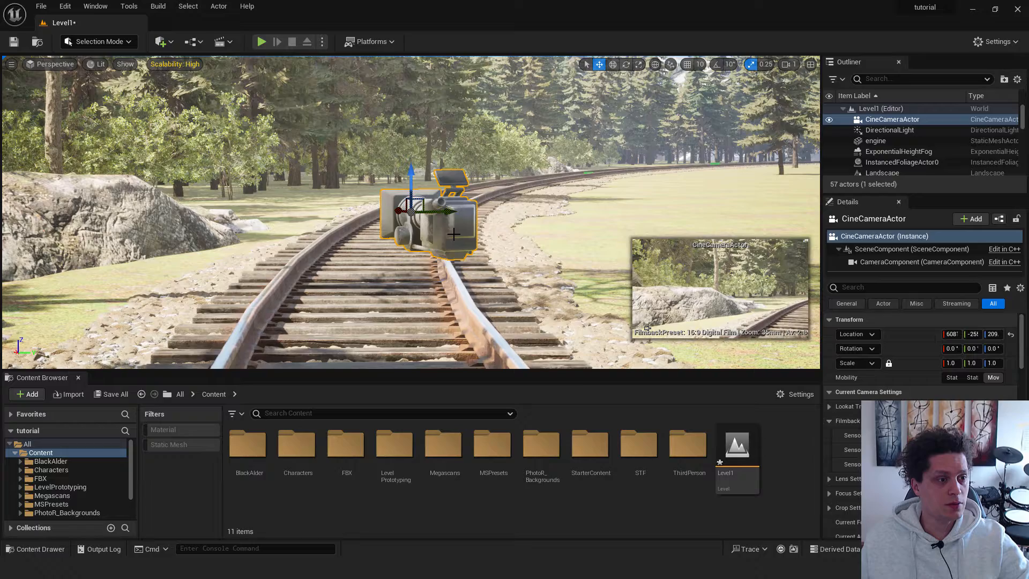
{"action": "right_click", "coordinate": [891, 119]}
{"action": "type", "text": "ShakeCamera"}
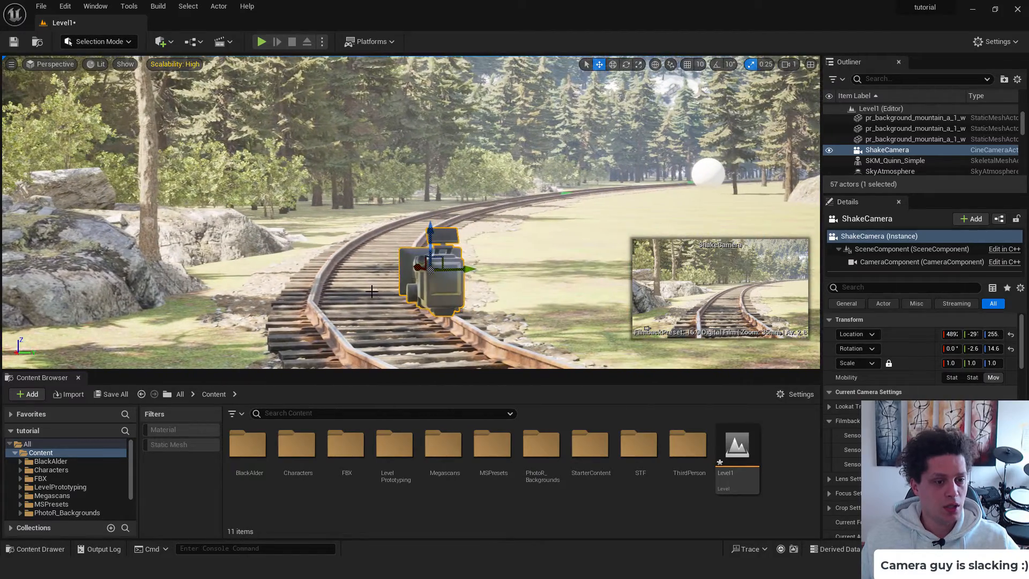
{"action": "right_click", "coordinate": [430, 269]}
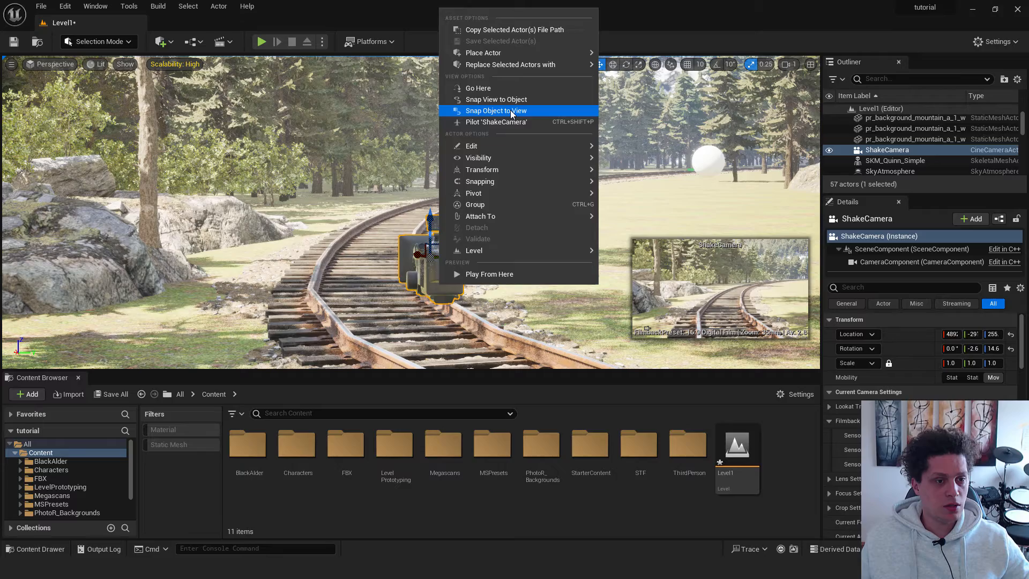
{"action": "left_click", "coordinate": [496, 110]}
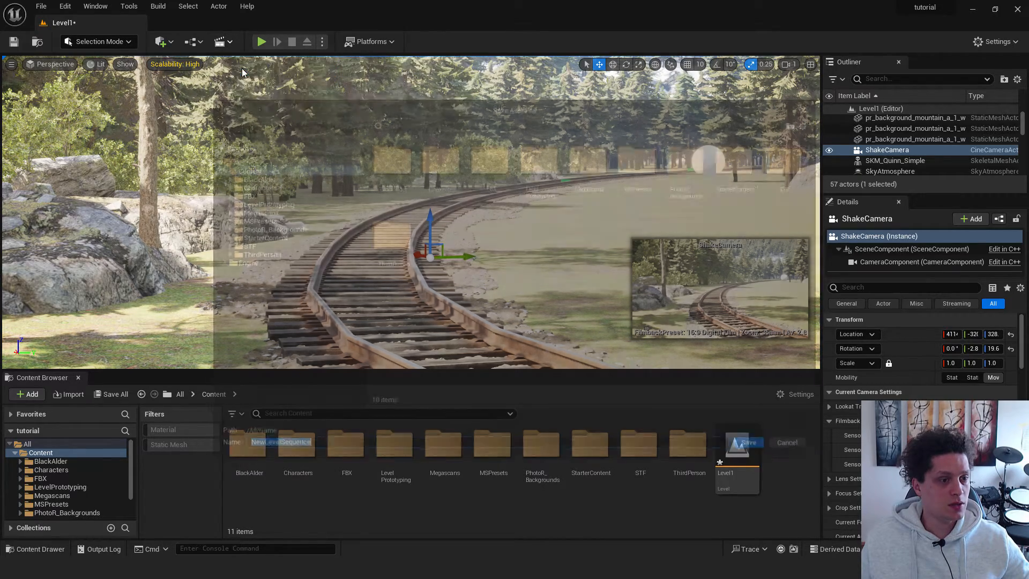
- Create and save NewLevelSequence, then add ShakeCamera to it as a track with a camera cut
{"action": "left_click", "coordinate": [743, 442]}
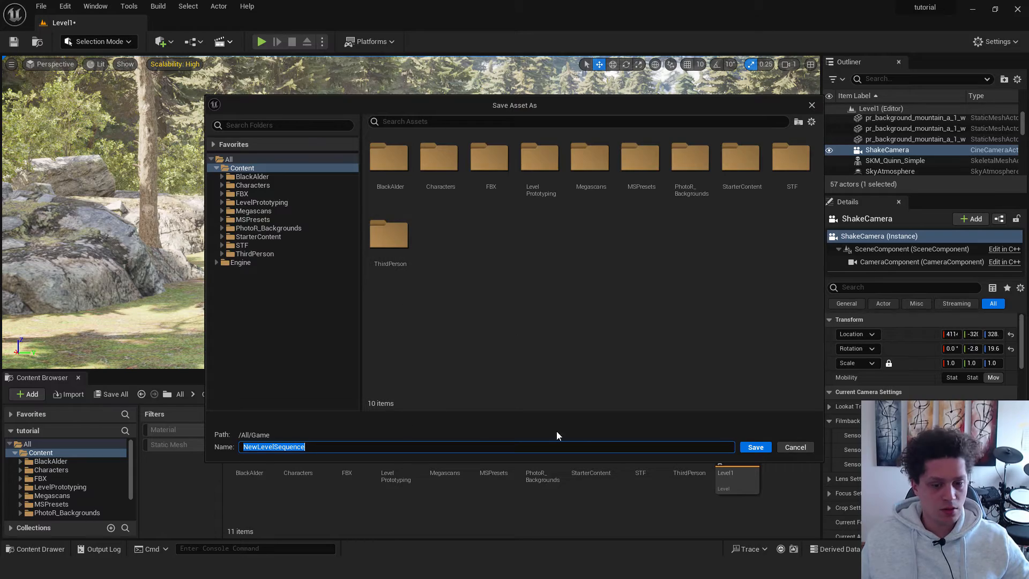
{"action": "left_click", "coordinate": [754, 446]}
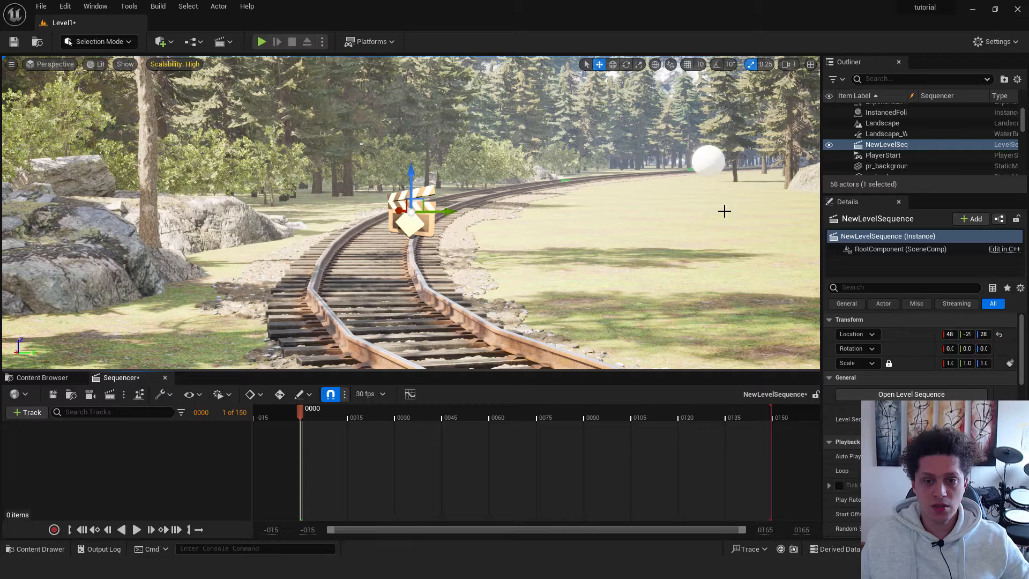
{"action": "scroll", "scroll_direction": "down", "scroll_amount": 3}
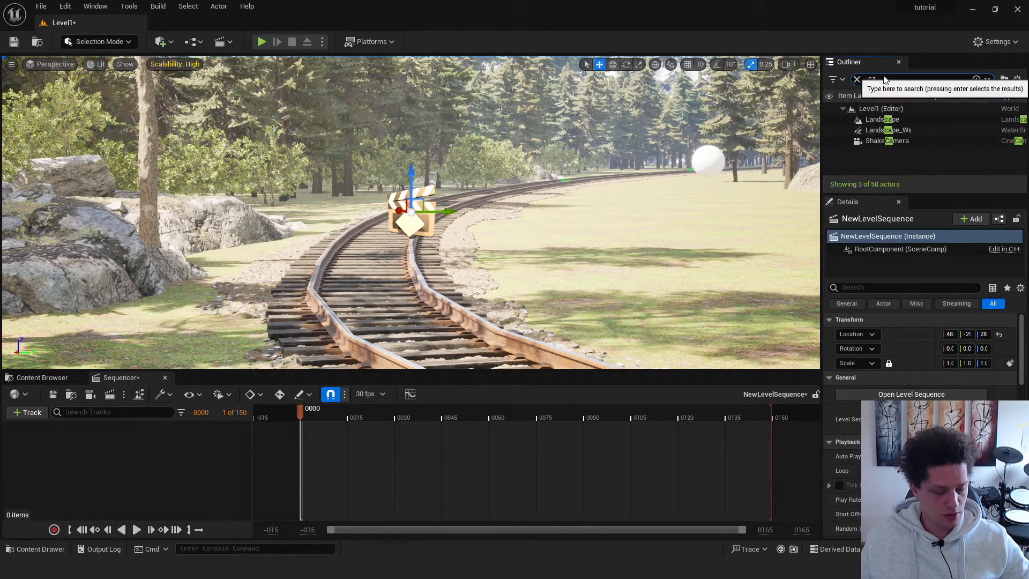
{"action": "type", "text": "cam"}
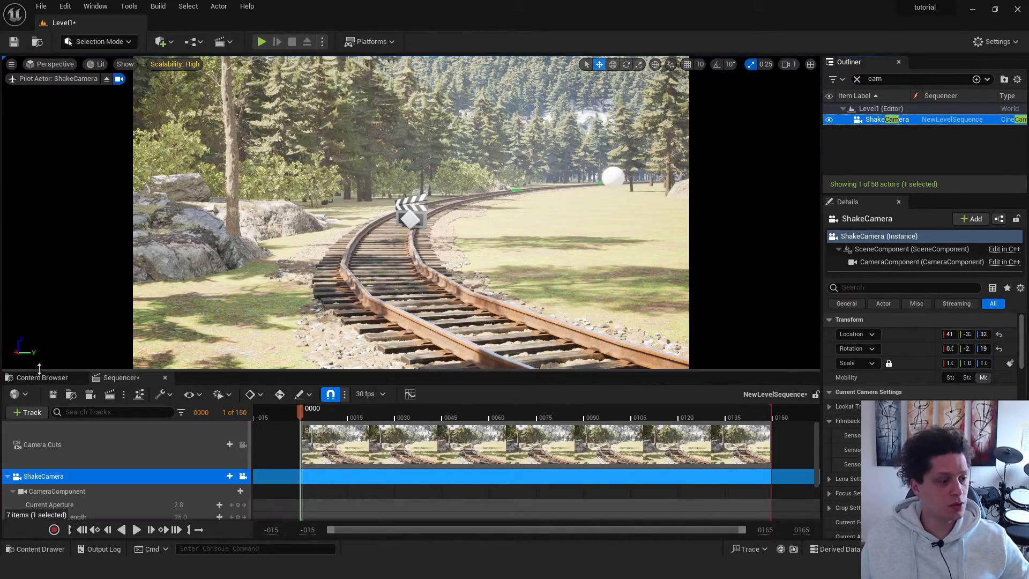
{"action": "left_click", "coordinate": [41, 377]}
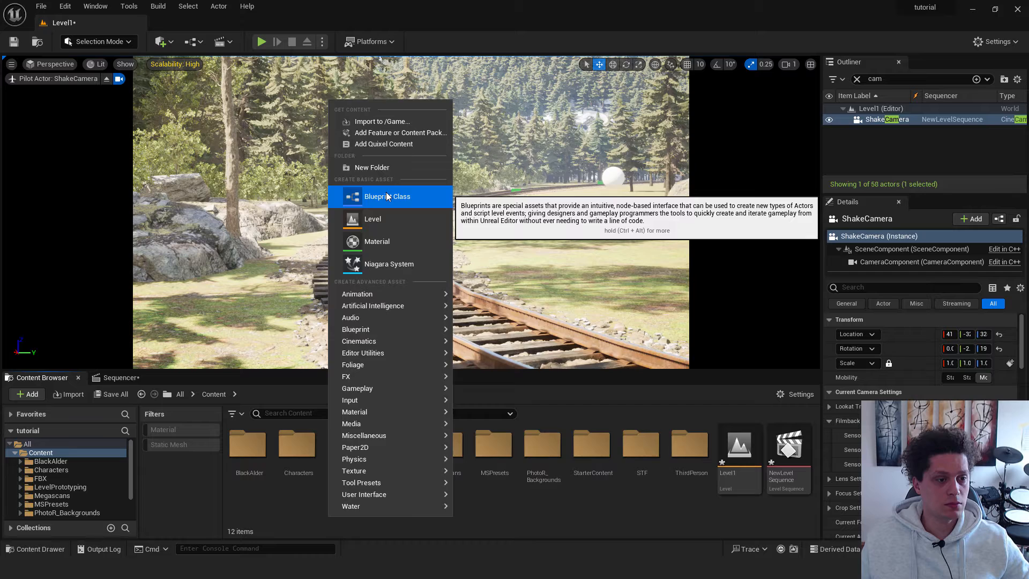
- Start a new Blueprint Class, filtering parent classes by 'shake' to find CameraShakeBase
{"action": "left_click", "coordinate": [387, 196]}
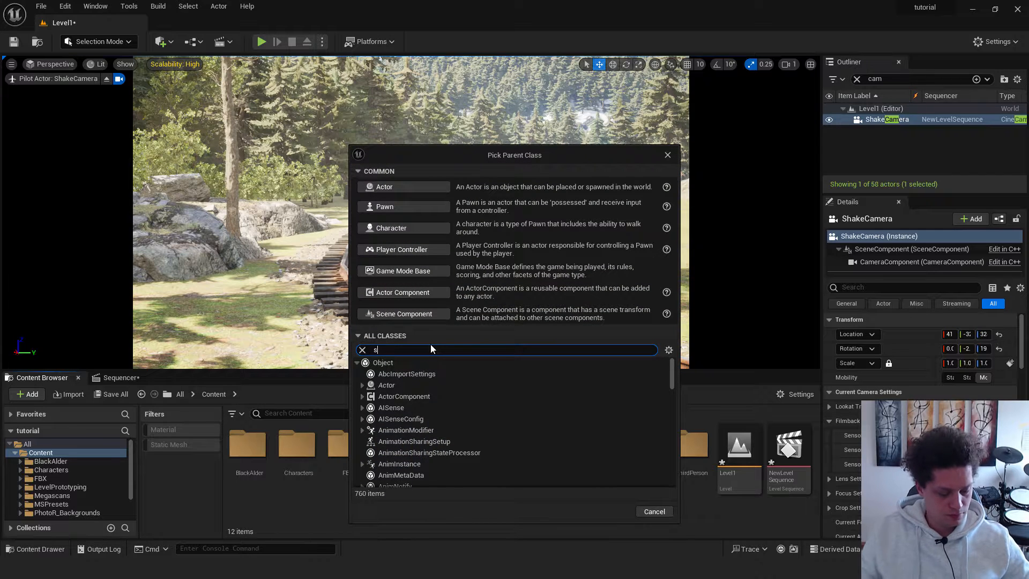
{"action": "type", "text": "hake"}
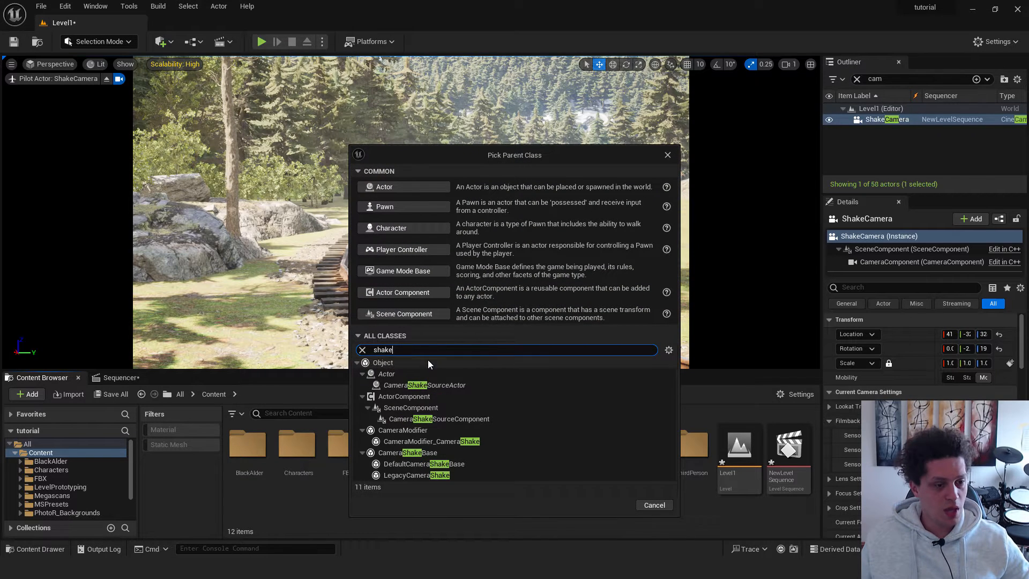
{"action": "mouse_move", "coordinate": [405, 452]}
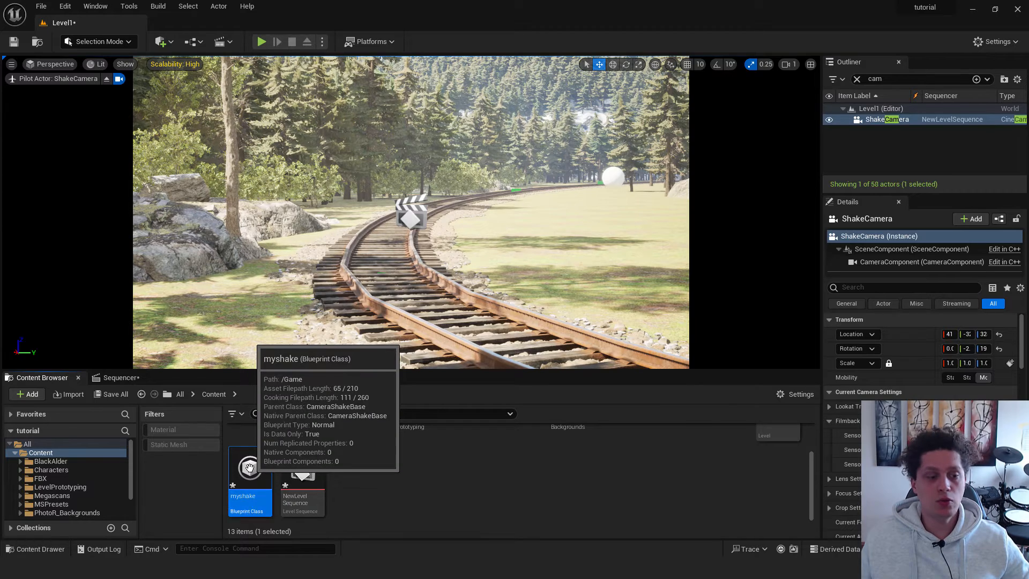
- Give myshake a Perlin noise shake pattern with rotation amplitude multiplier 10, then close it
{"action": "double_click", "coordinate": [249, 465]}
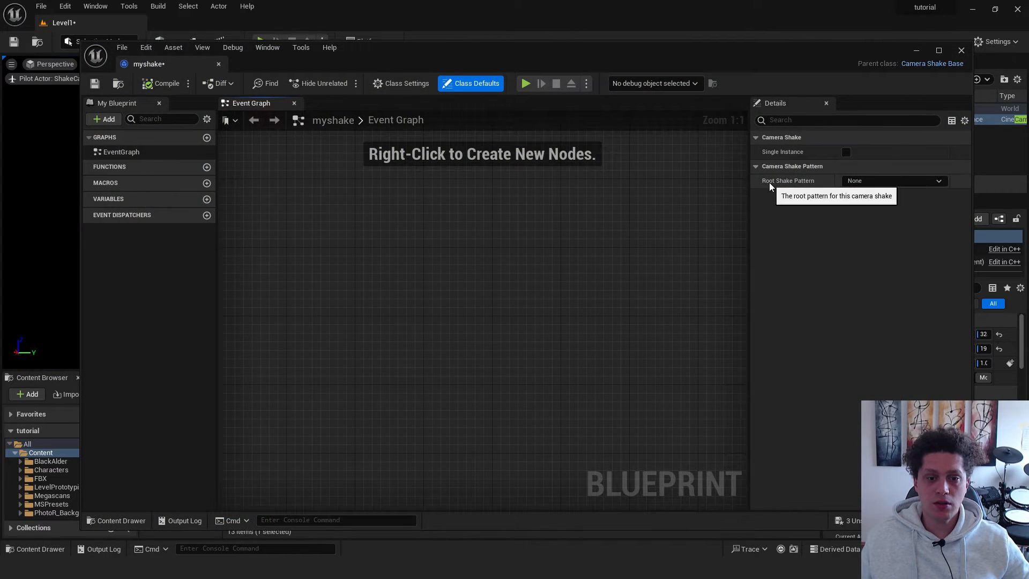
{"action": "left_click", "coordinate": [892, 180]}
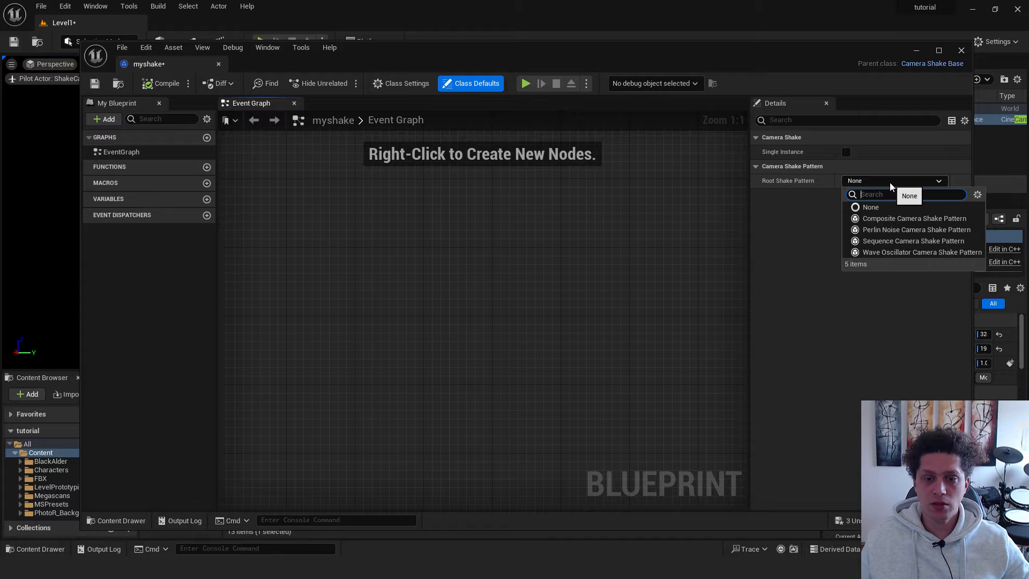
{"action": "mouse_move", "coordinate": [916, 229]}
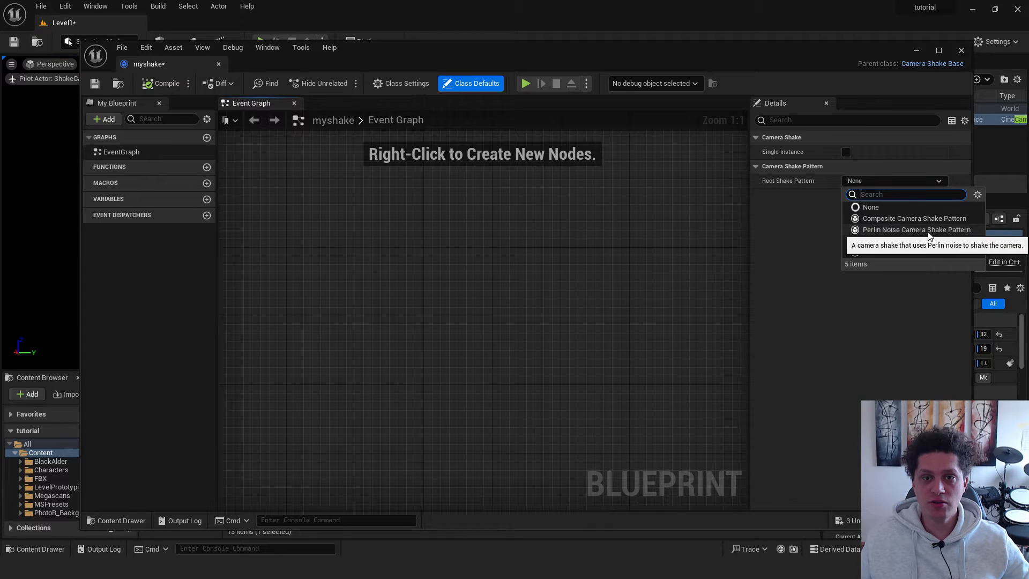
{"action": "left_click", "coordinate": [915, 229]}
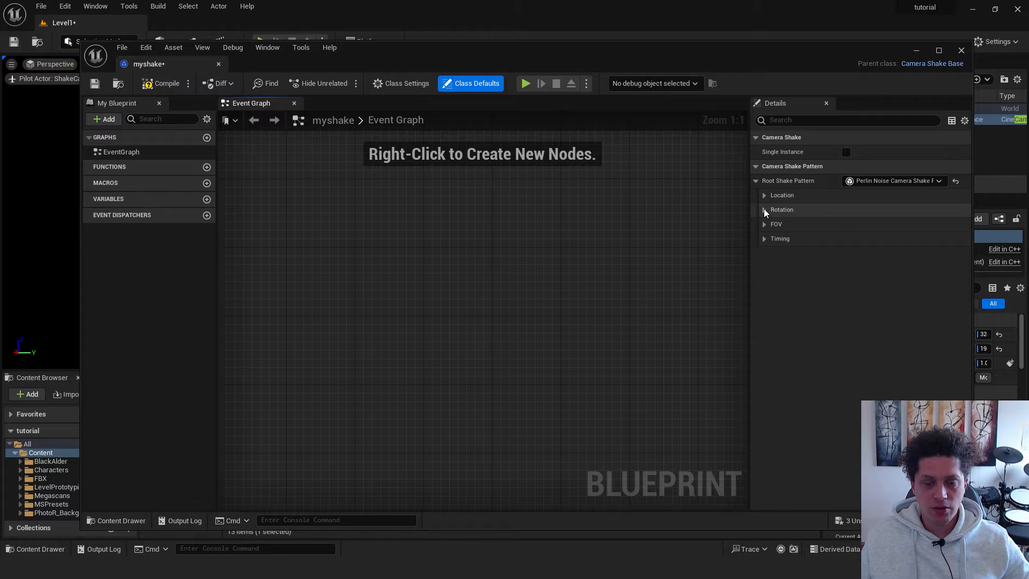
{"action": "left_click", "coordinate": [763, 209]}
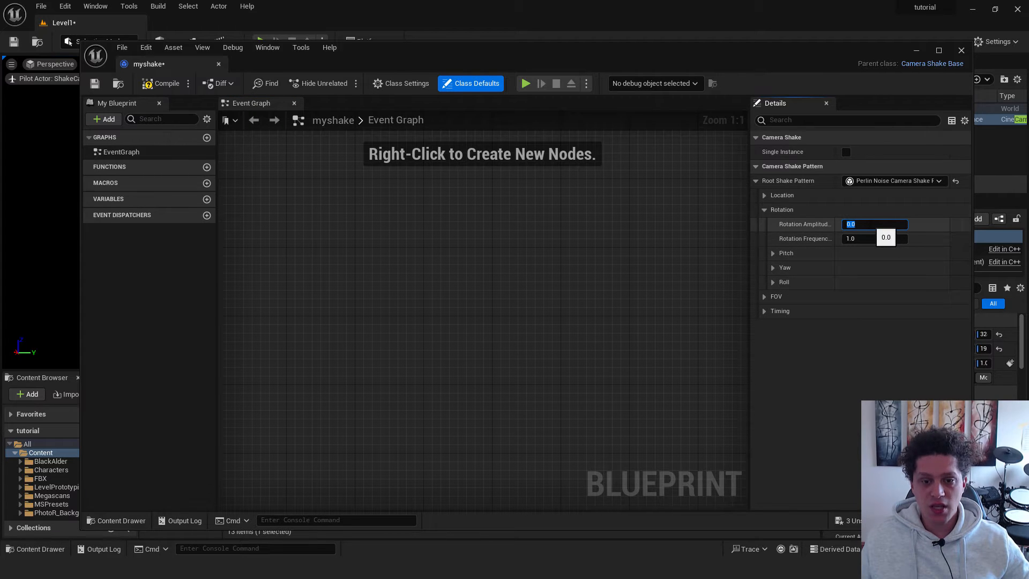
{"action": "type", "text": "10"}
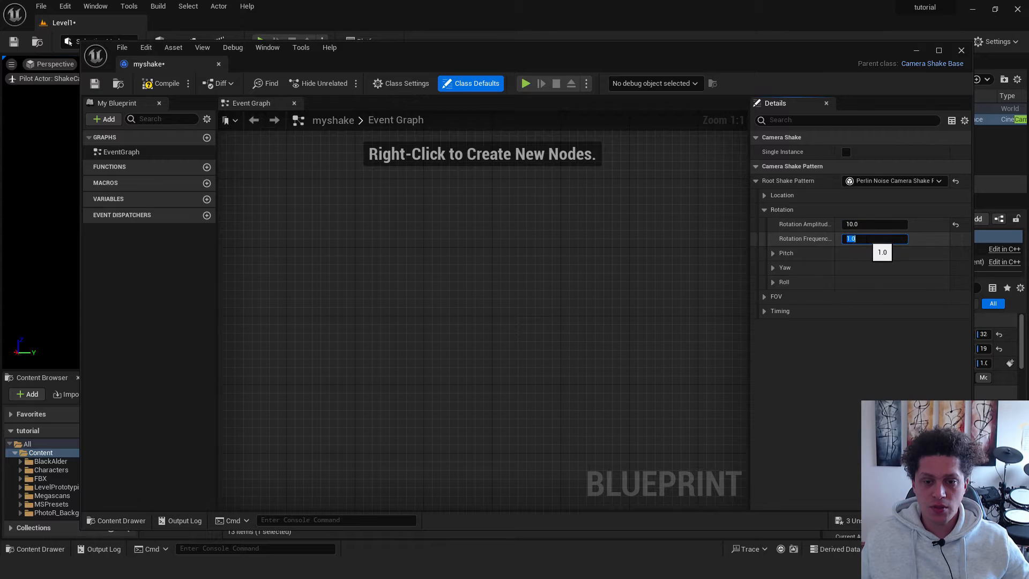
{"action": "left_click", "coordinate": [765, 310]}
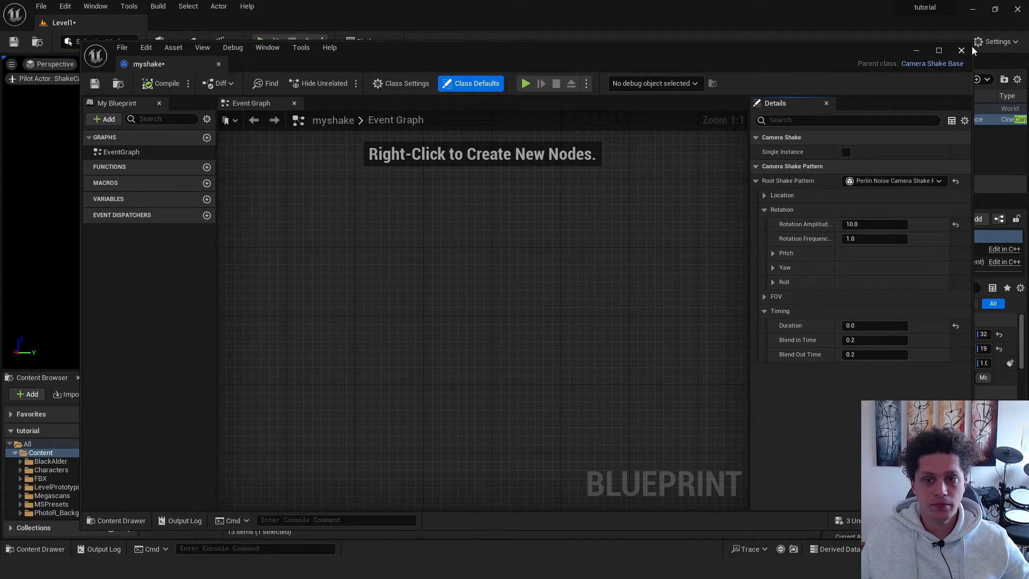
{"action": "left_click", "coordinate": [961, 49]}
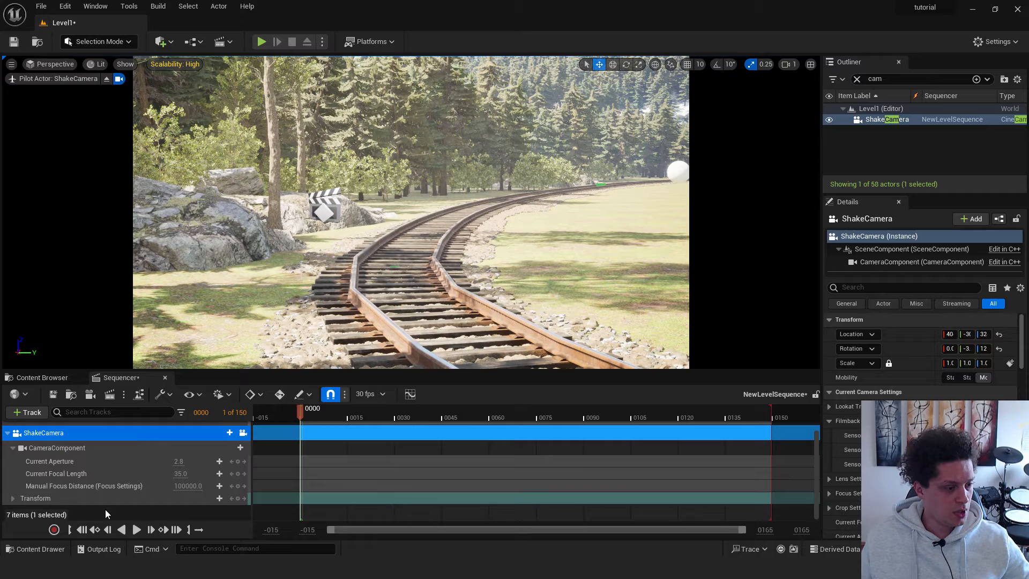
{"action": "mouse_move", "coordinate": [240, 497]}
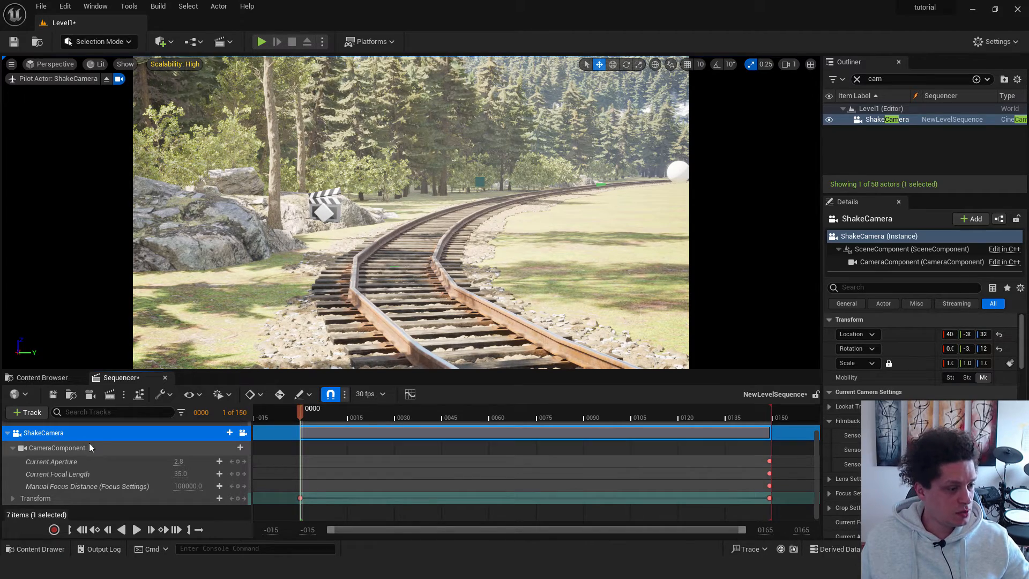
- Add a myshake Camera Shake track to ShakeCamera's CameraComponent and preview the shot
{"action": "left_click", "coordinate": [56, 448]}
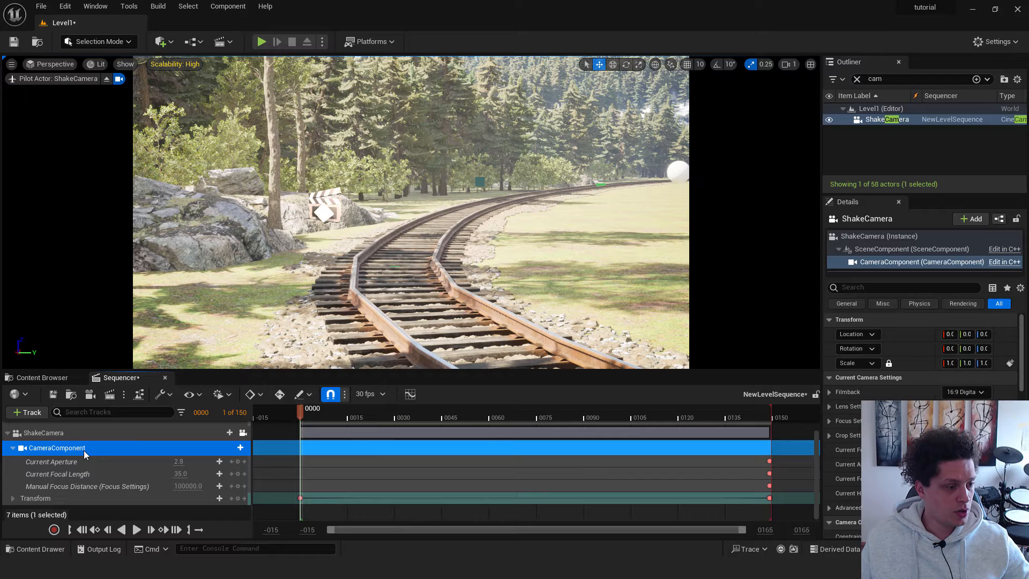
{"action": "left_click", "coordinate": [240, 447]}
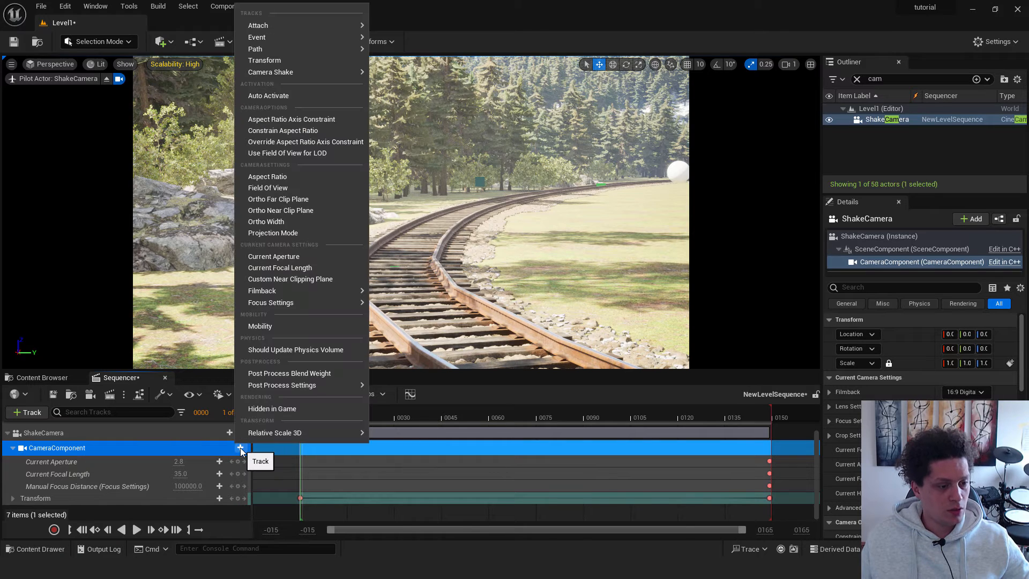
{"action": "mouse_move", "coordinate": [292, 130]}
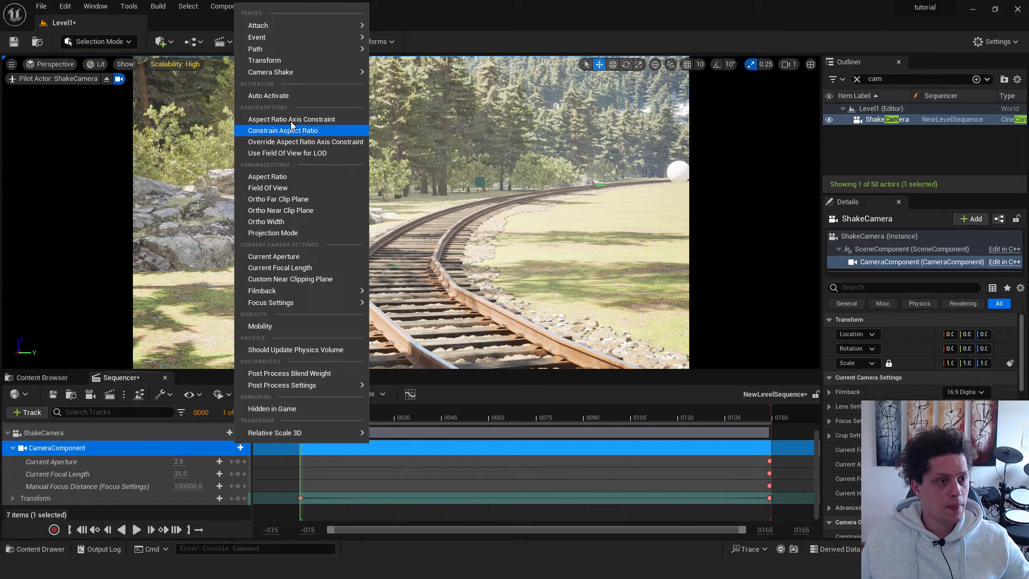
{"action": "left_click", "coordinate": [270, 73]}
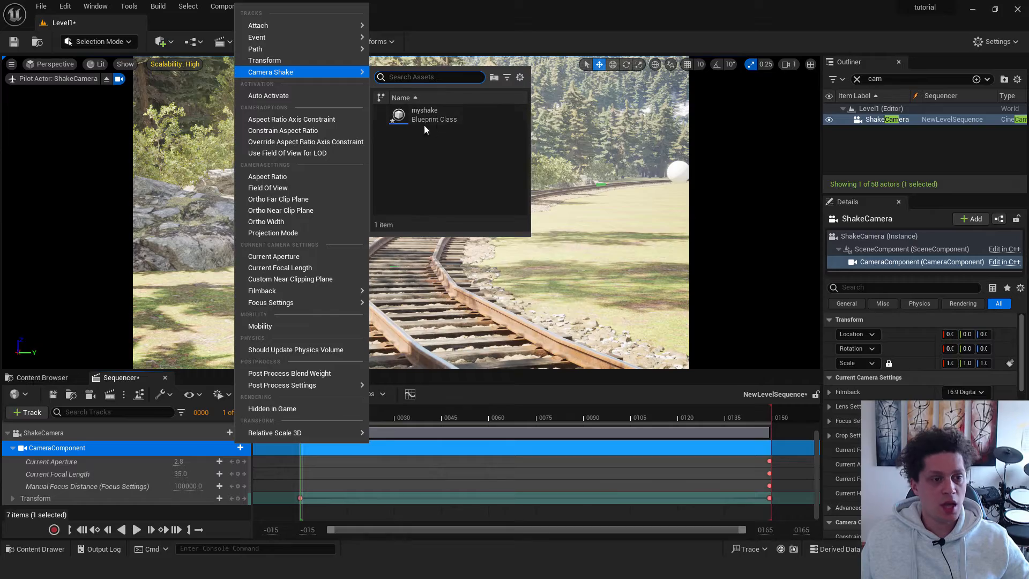
{"action": "left_click", "coordinate": [424, 114]}
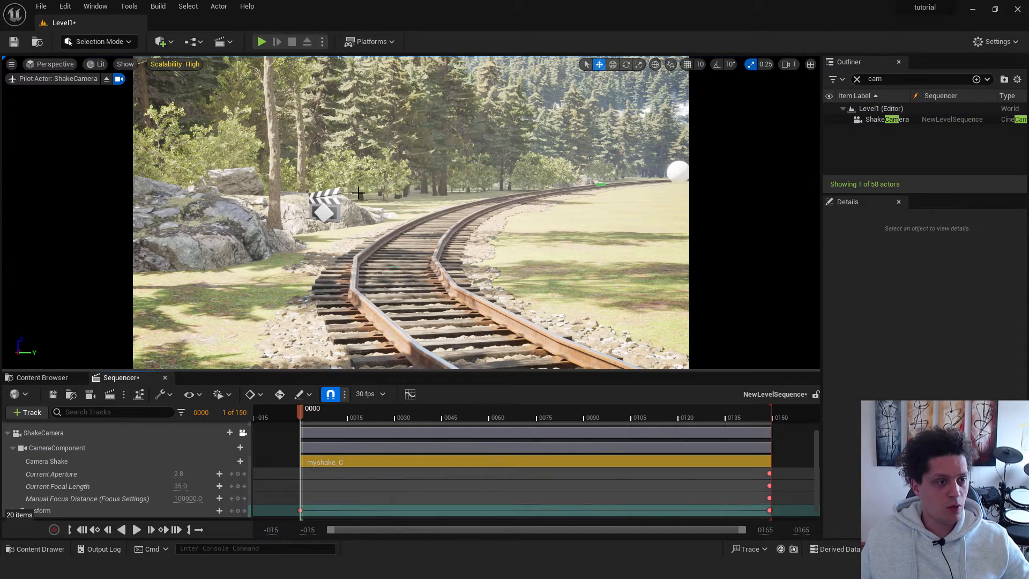
{"action": "left_click", "coordinate": [135, 530]}
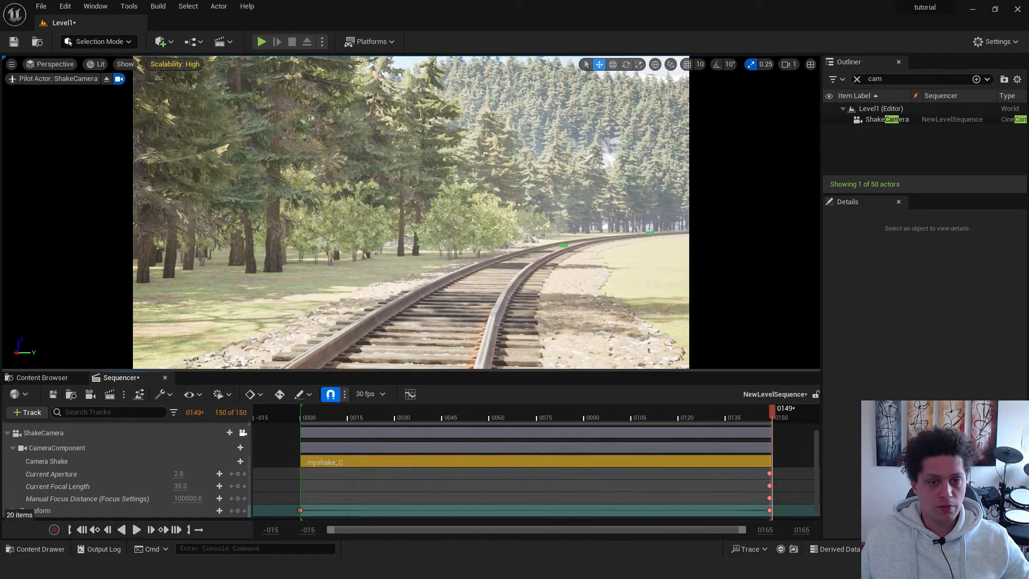
{"action": "left_click", "coordinate": [42, 377]}
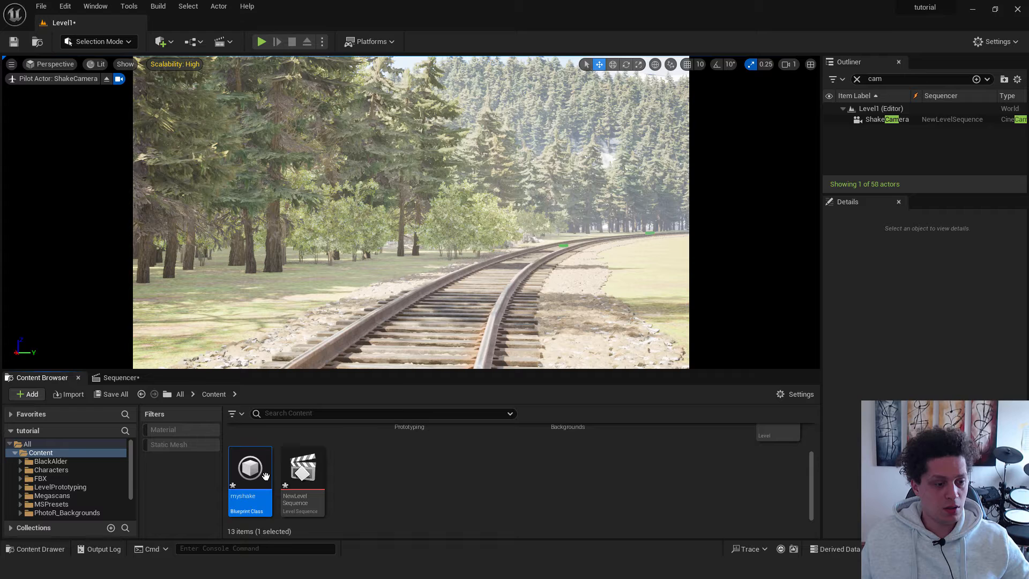
- Reopen myshake in the full Blueprint Editor and set rotation amplitude multiplier to 6
{"action": "double_click", "coordinate": [249, 467]}
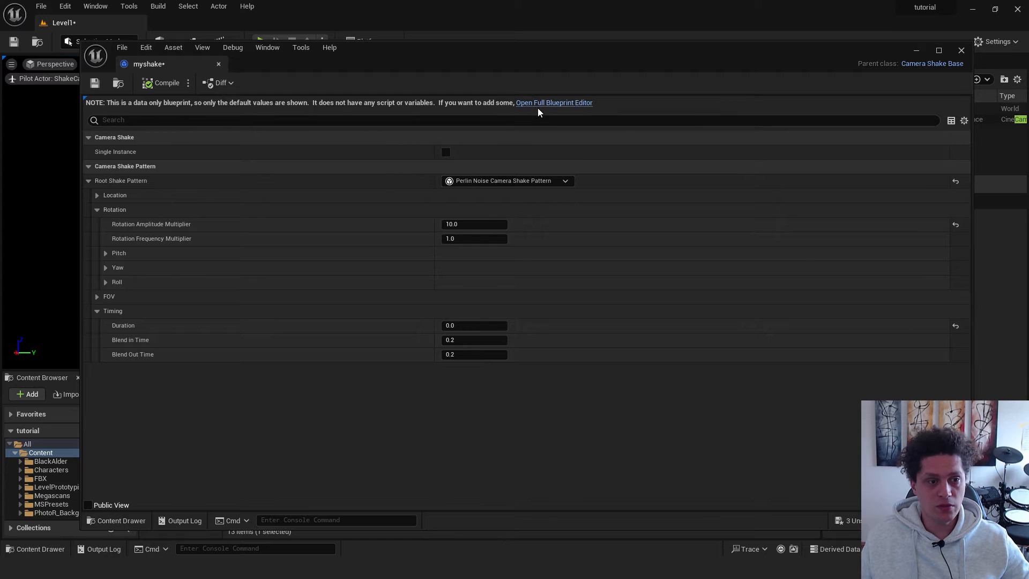
{"action": "mouse_move", "coordinate": [552, 102]}
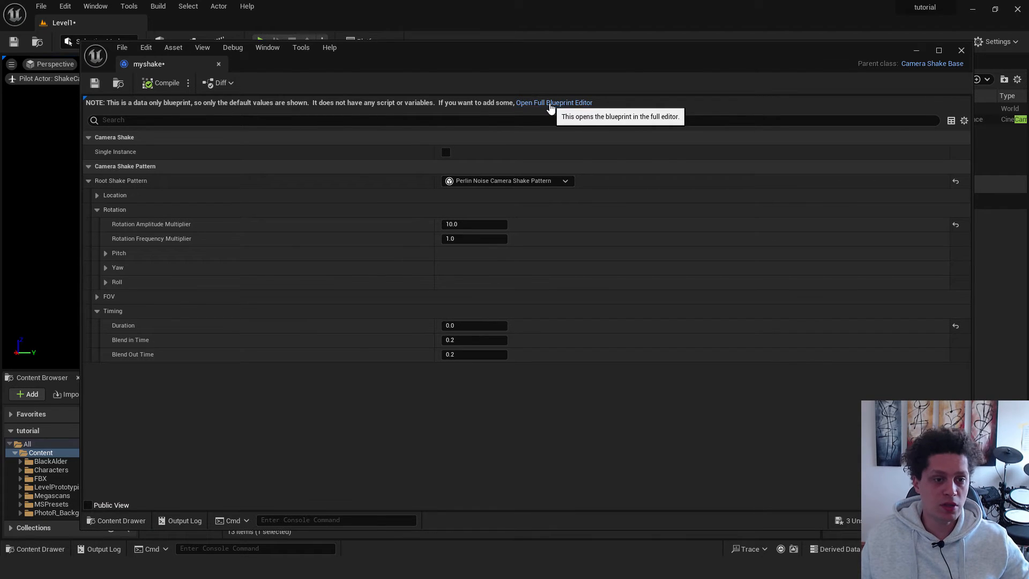
{"action": "left_click", "coordinate": [553, 102]}
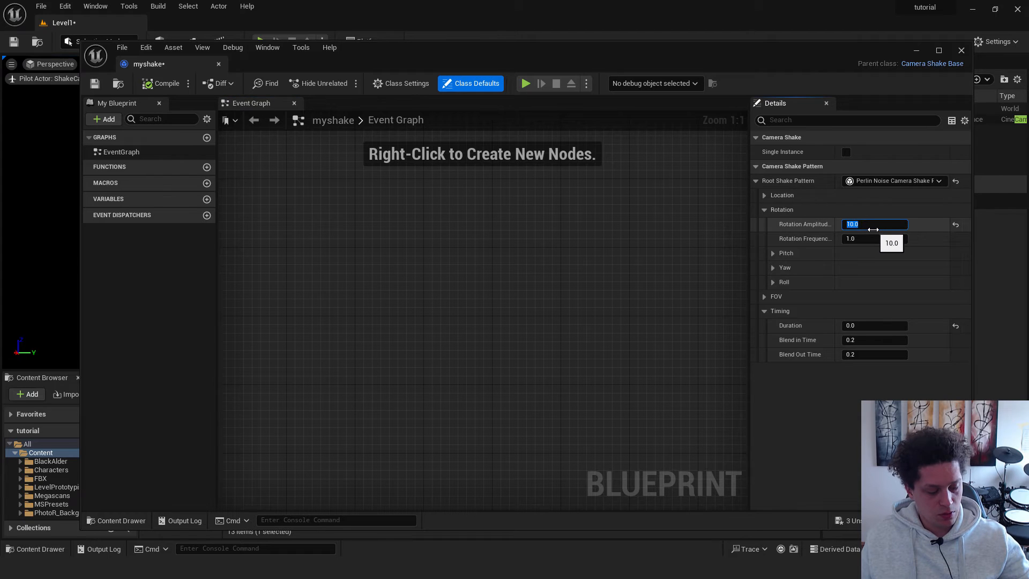
{"action": "left_click", "coordinate": [874, 238]}
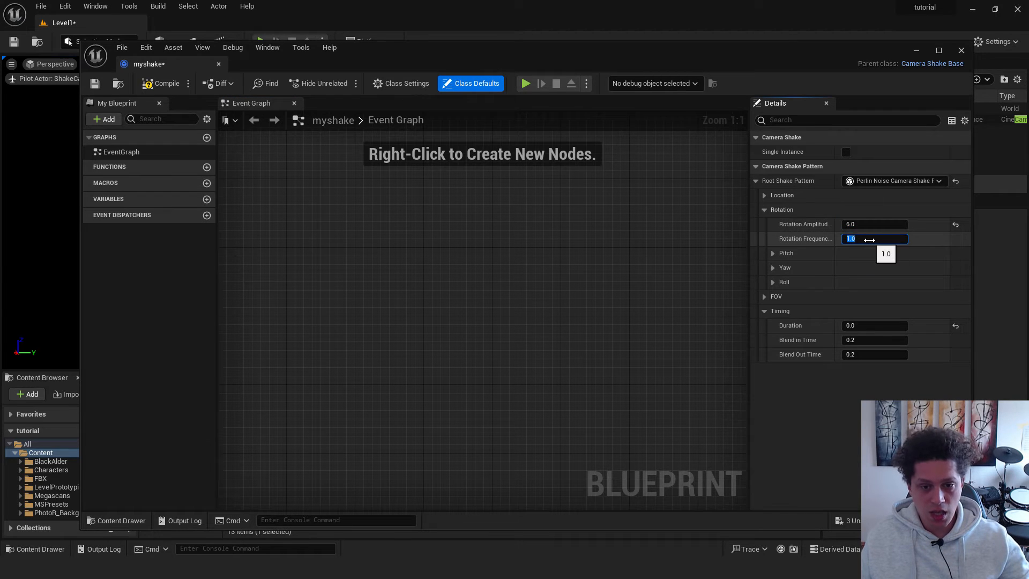